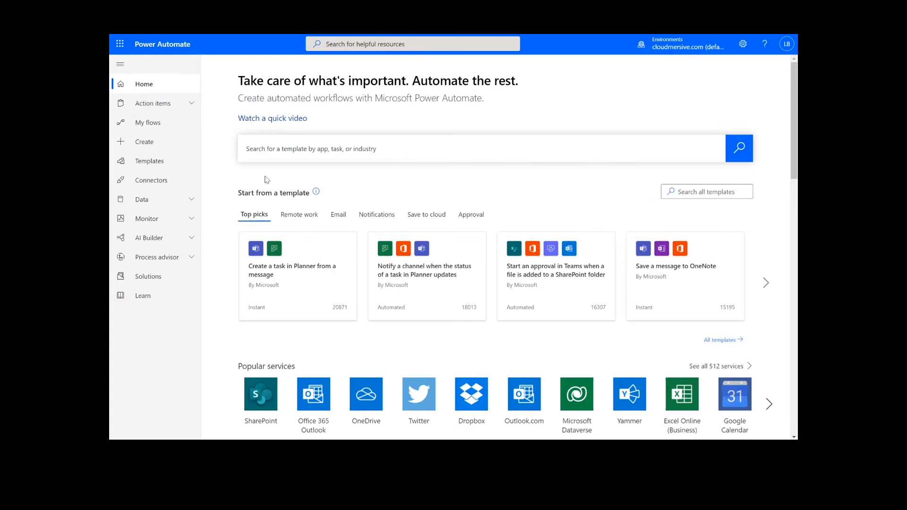
Step: Open the Create page from the left navigation pane
left_click(144, 141)
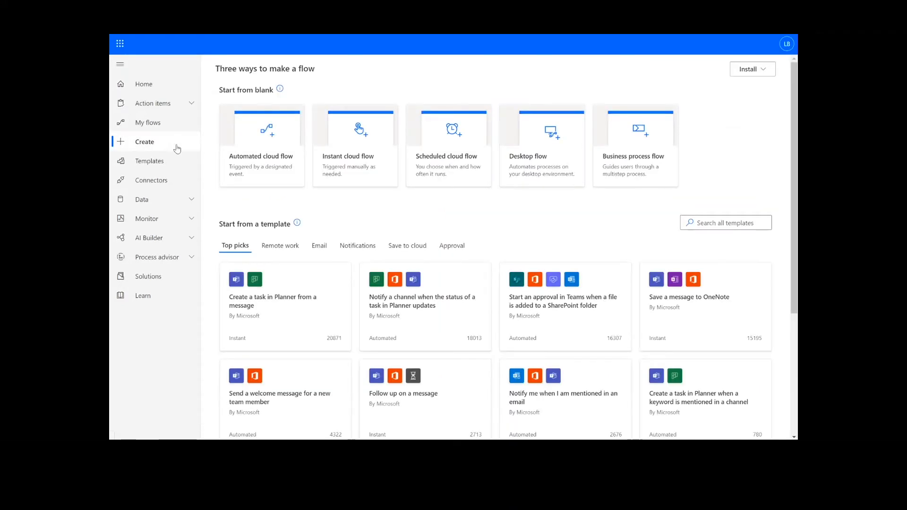
Step: Start an instant cloud flow named 'Validate a PPTX' with a manual trigger
left_click(355, 145)
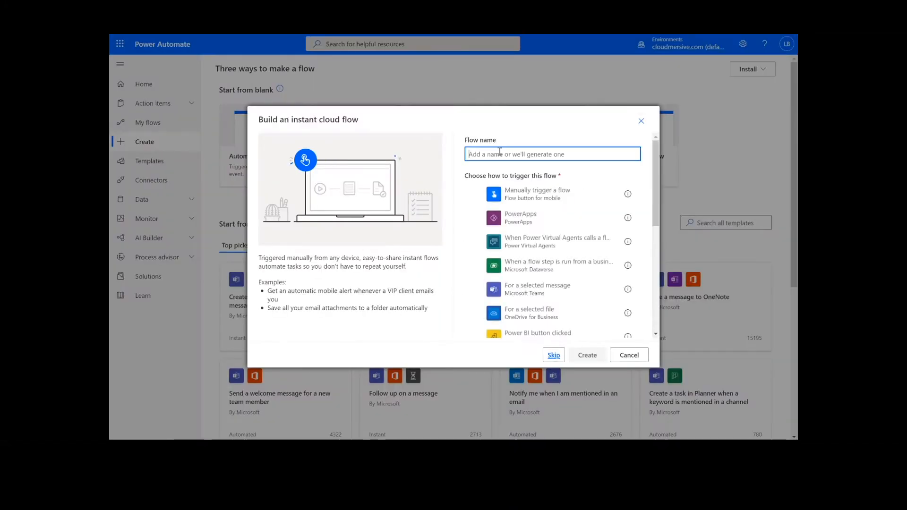
type("Validate a PPTX")
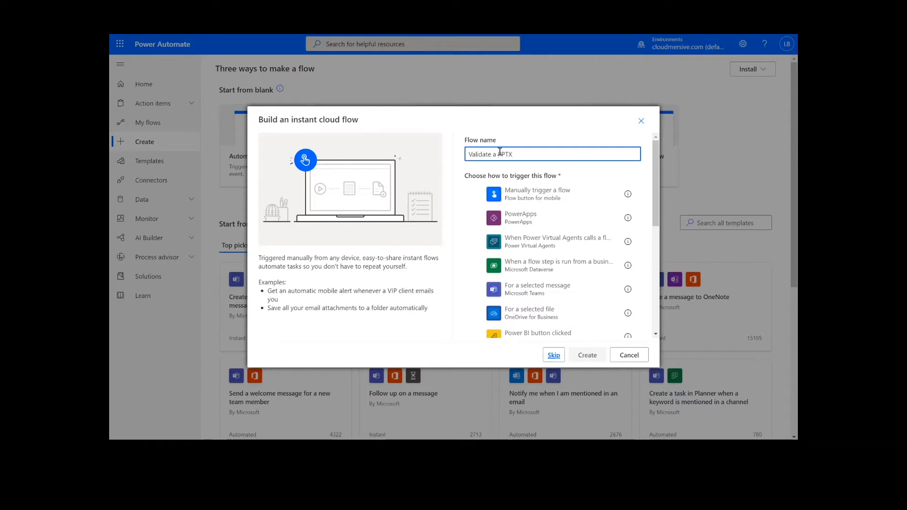
left_click(537, 194)
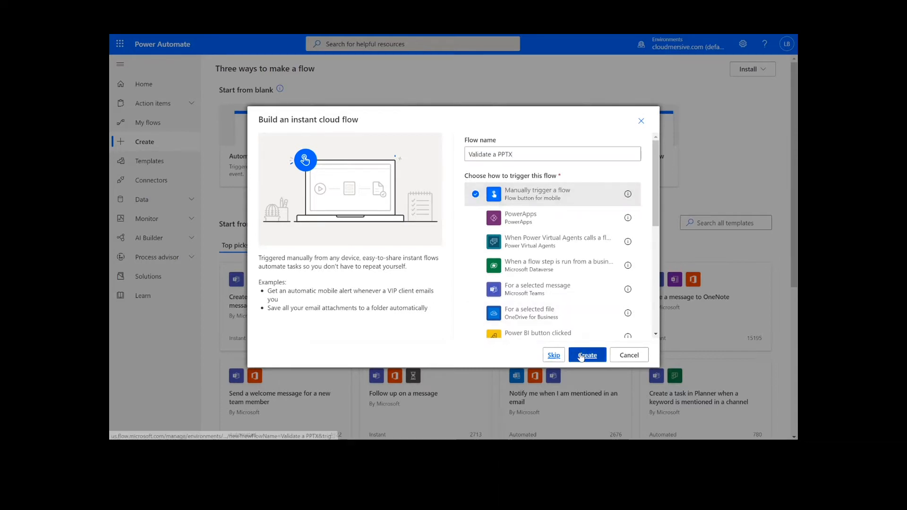
Step: Create the flow and add the SharePoint Get file content action
left_click(587, 355)
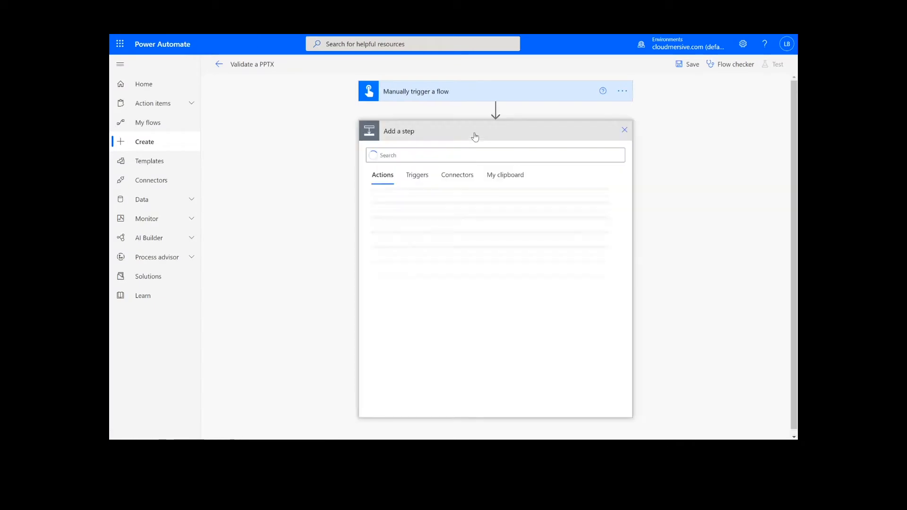
type("sharepoint get file content")
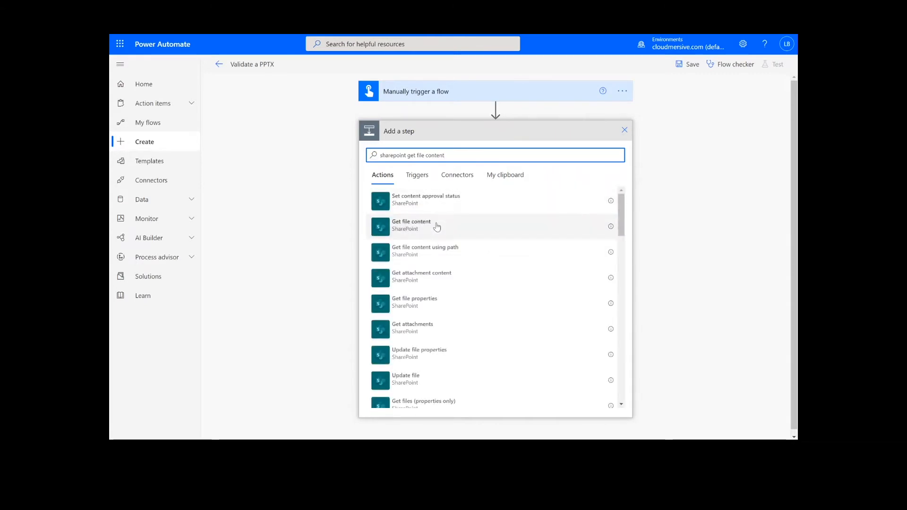
left_click(411, 224)
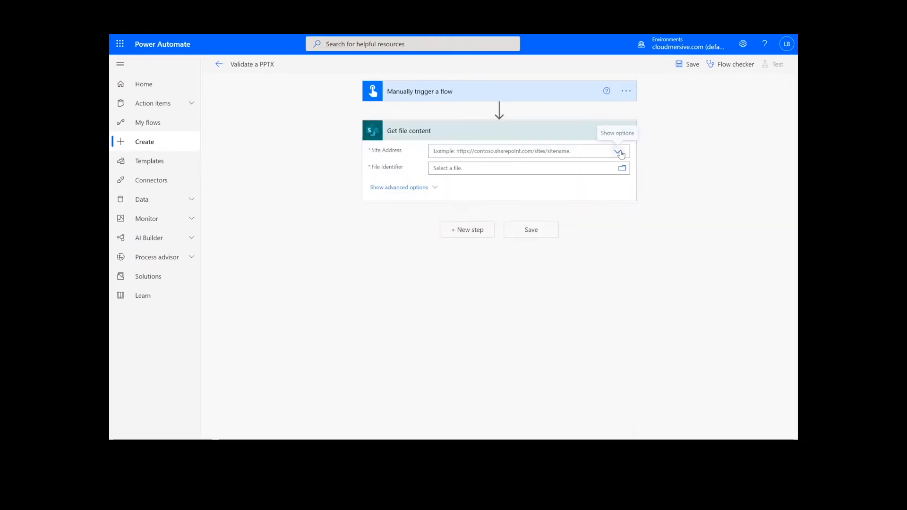
Step: Point Get file content at the Content Team site and browse for the file
left_click(617, 152)
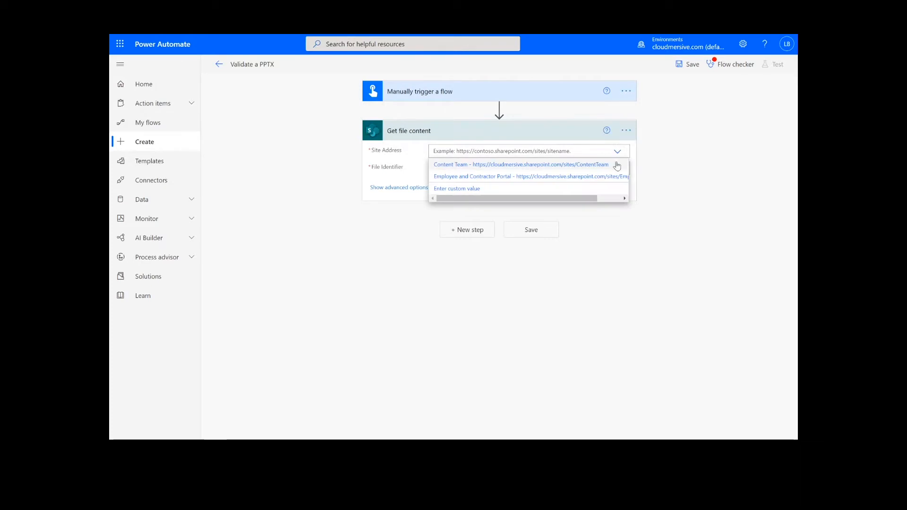
left_click(521, 165)
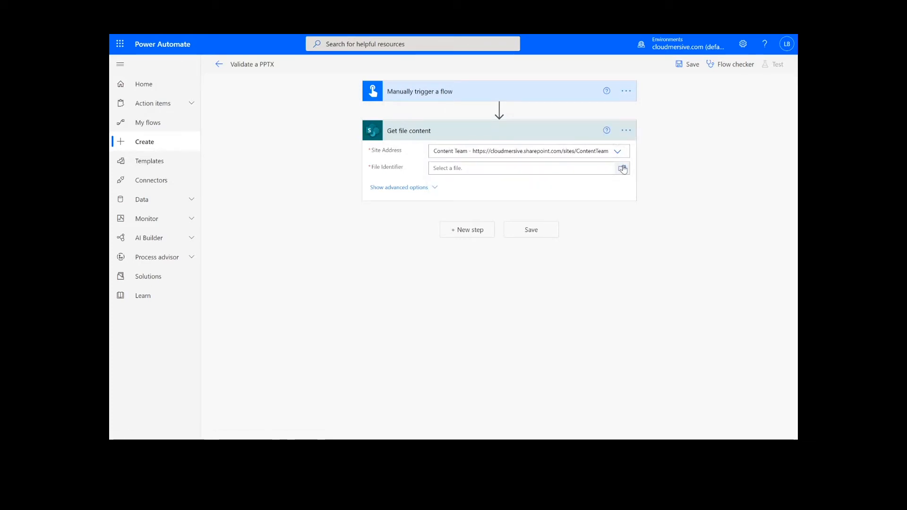
left_click(623, 168)
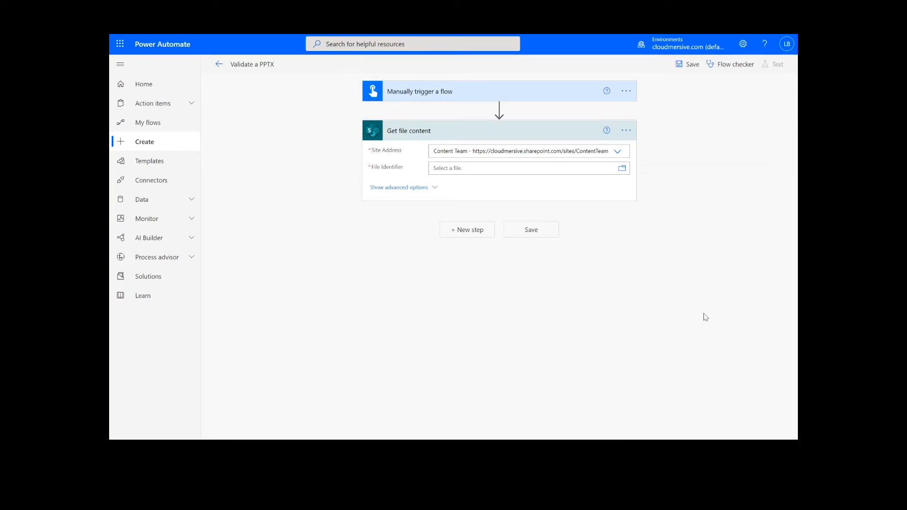
Step: Add a new step from the Cloudmersive Document Conversion connector
left_click(466, 229)
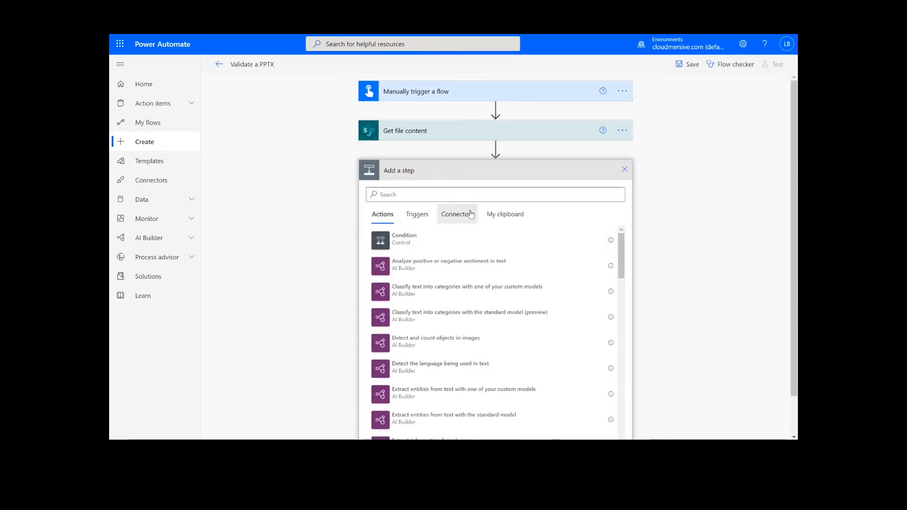
left_click(456, 213)
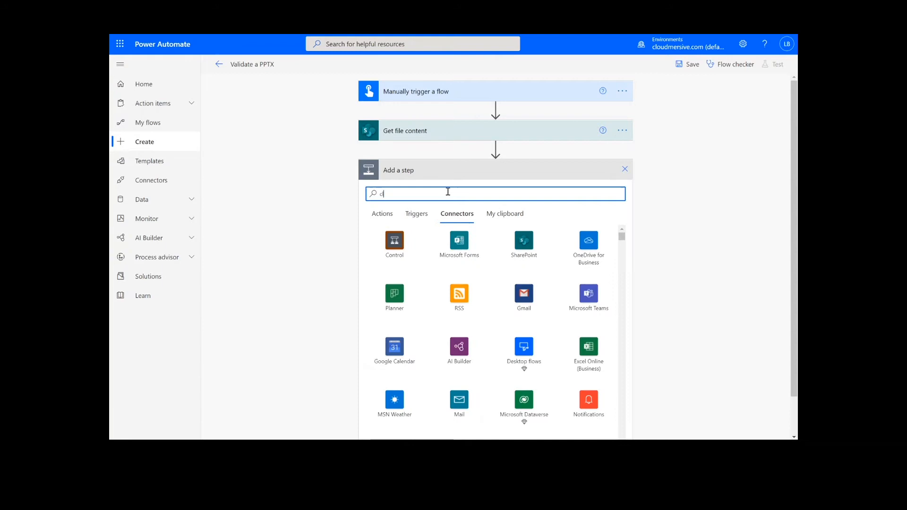
type("cloudmersive")
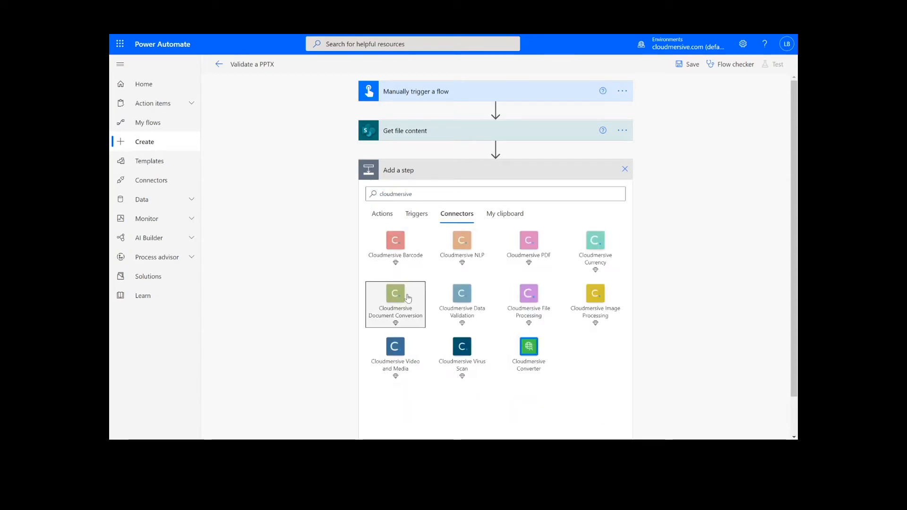
left_click(395, 304)
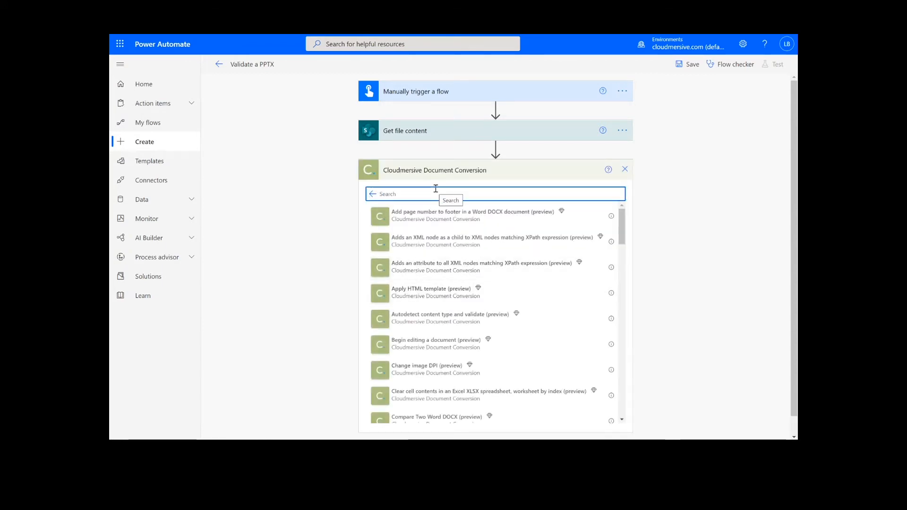
Step: Add the Validate a PowerPoint presentation (PPTX) action
type("validate")
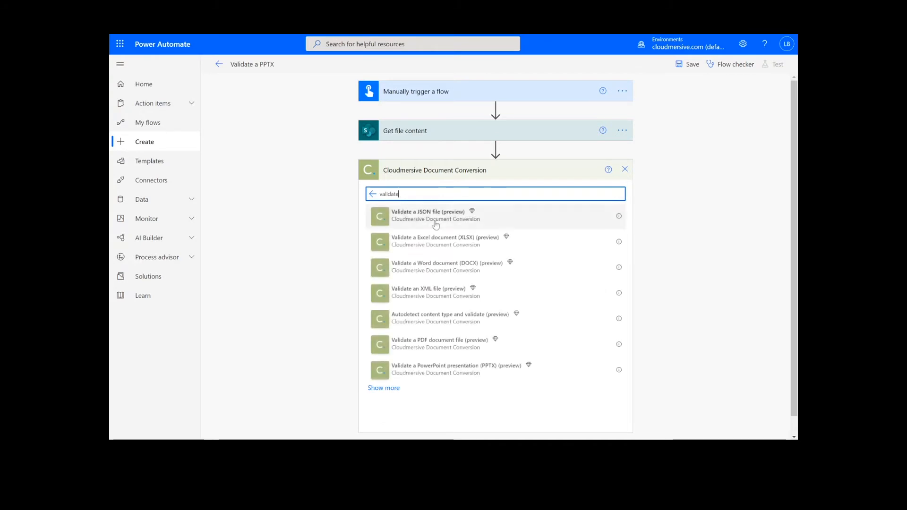
mouse_move(445, 370)
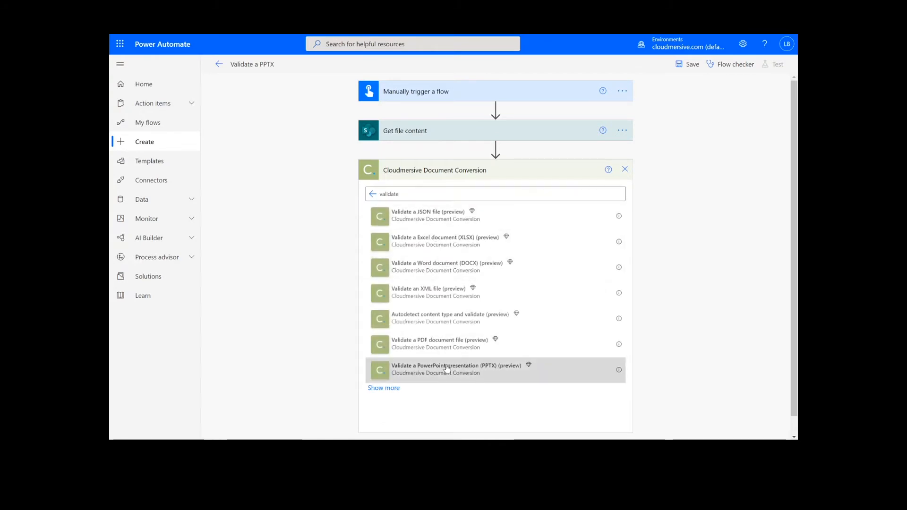
left_click(456, 368)
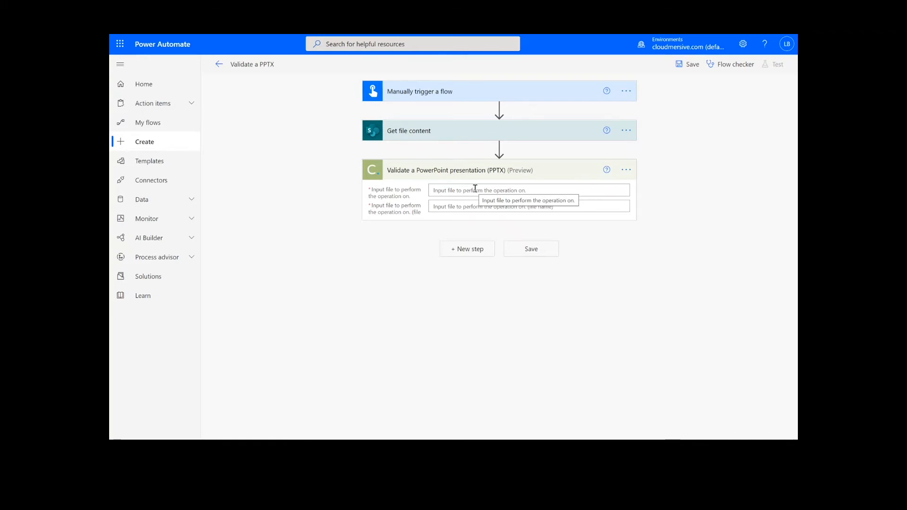
Step: Use File Content and file name 'Test.pptx' for validation, and save the flow
left_click(492, 191)
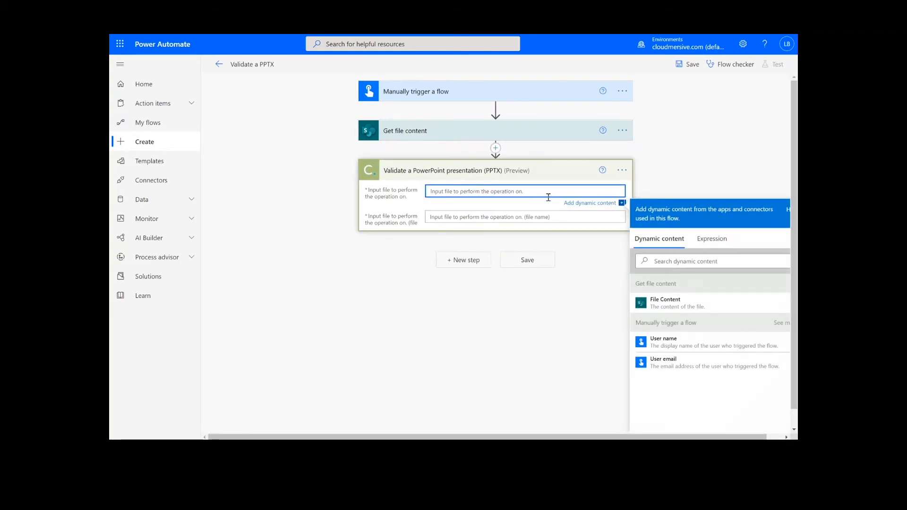
left_click(666, 304)
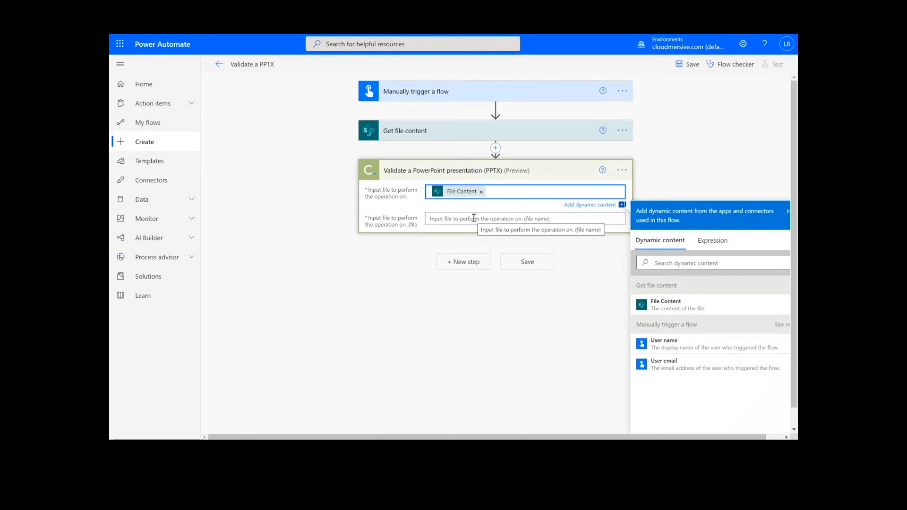
type("Test.pptx")
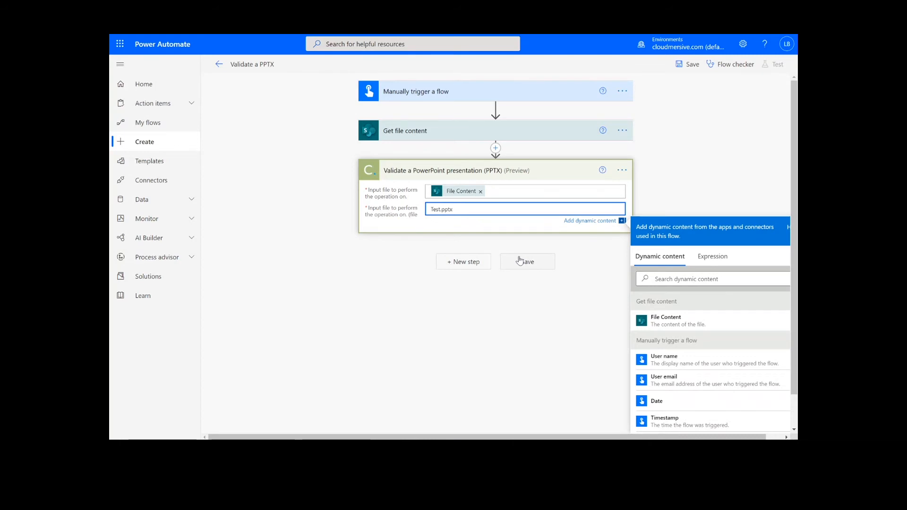
left_click(526, 261)
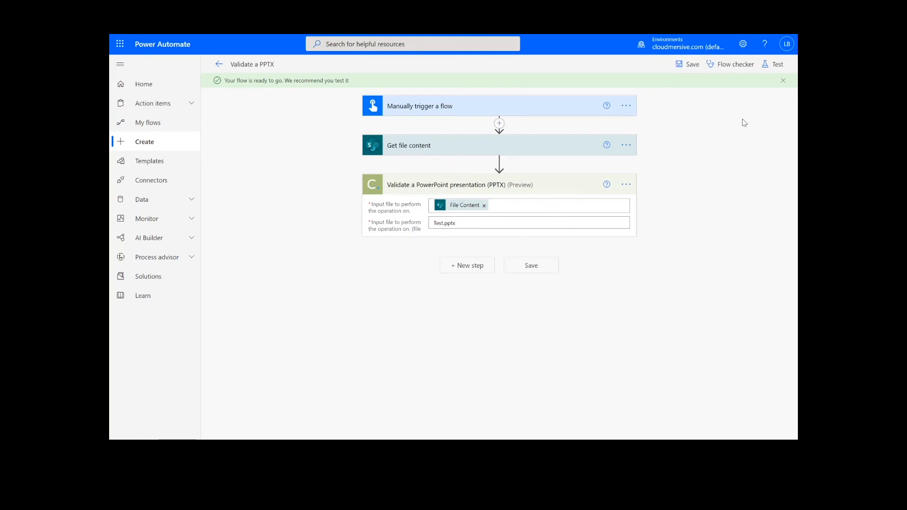
Step: Run a manually triggered test of the flow and close the run panel
left_click(777, 64)
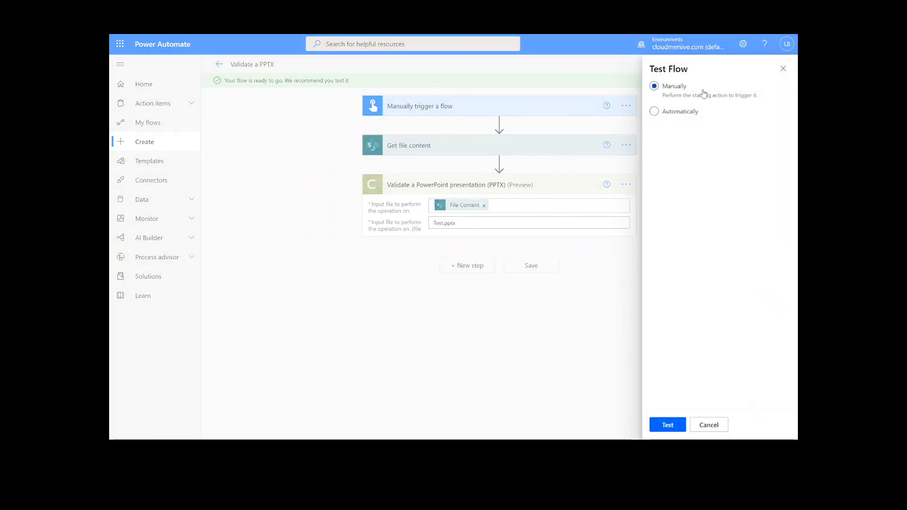
left_click(667, 425)
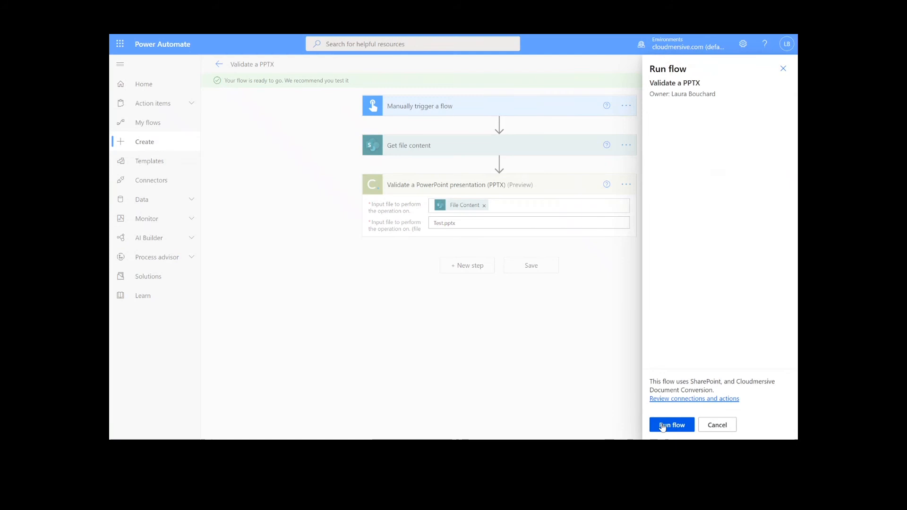
left_click(671, 425)
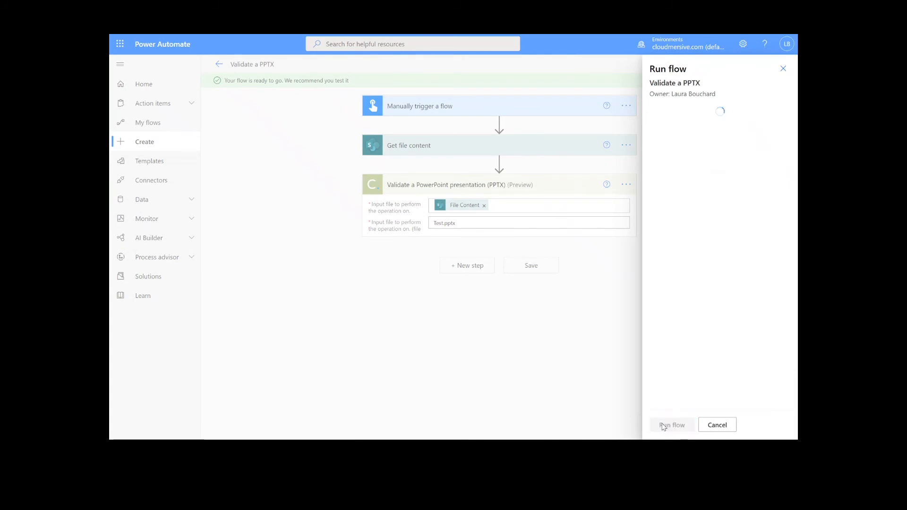
left_click(717, 425)
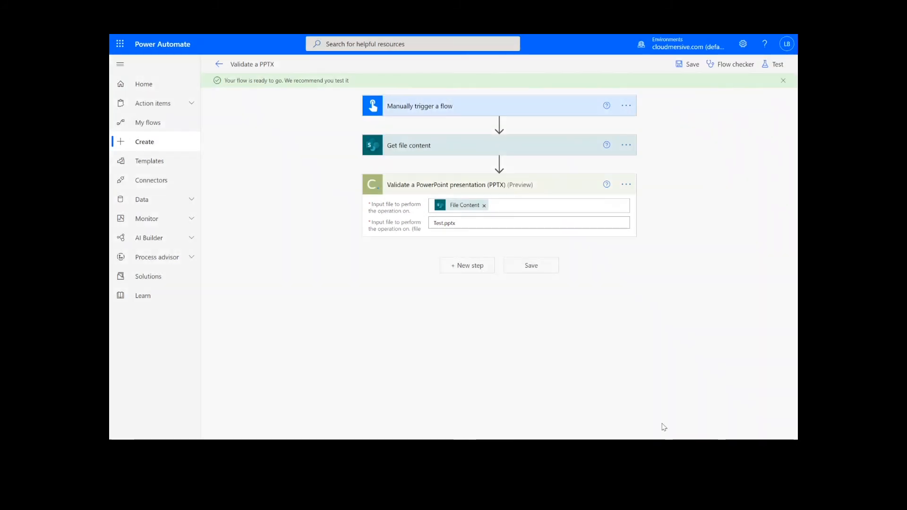
Step: Open the run view and expand the PPTX validation step's inputs and outputs
left_click(777, 64)
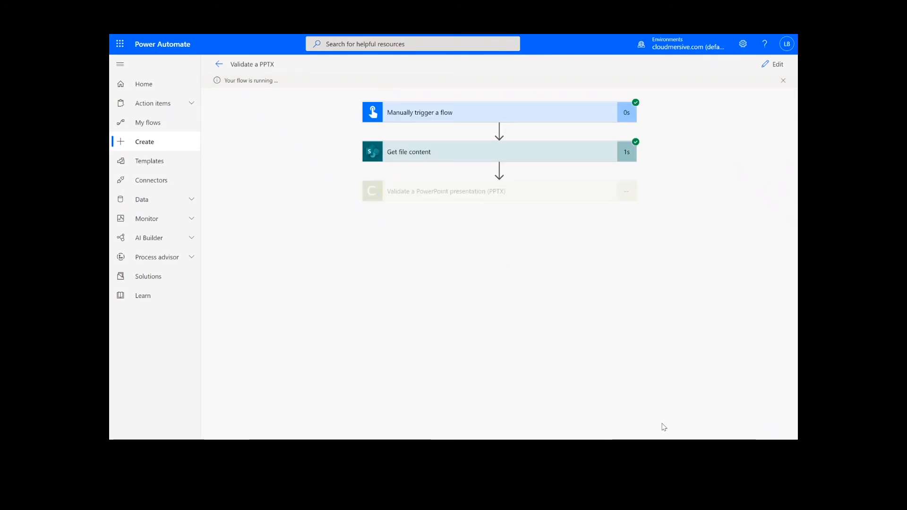
mouse_move(651, 397)
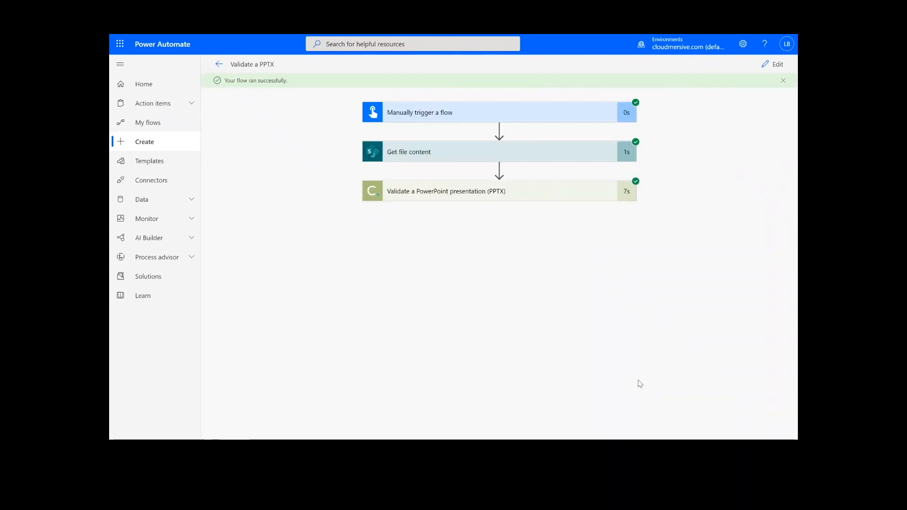
left_click(446, 191)
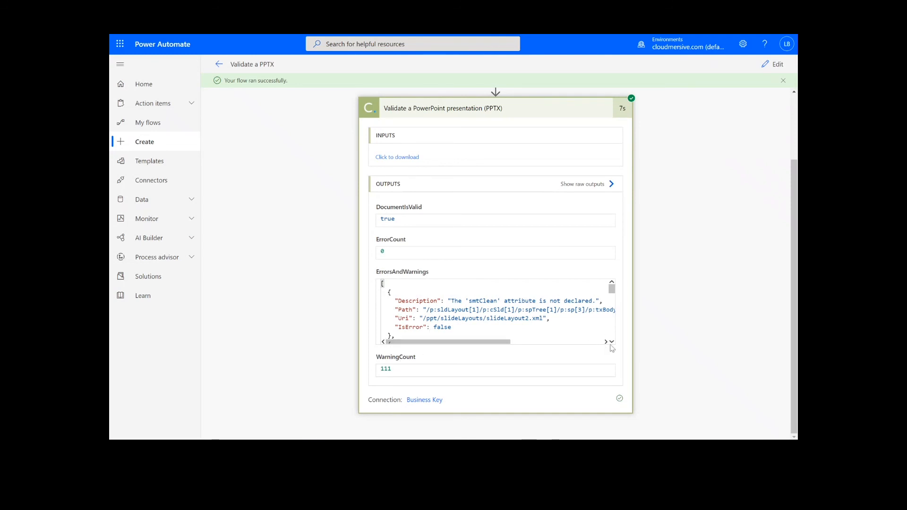
Step: Scroll through the validation step's outputs
scroll("down", 3)
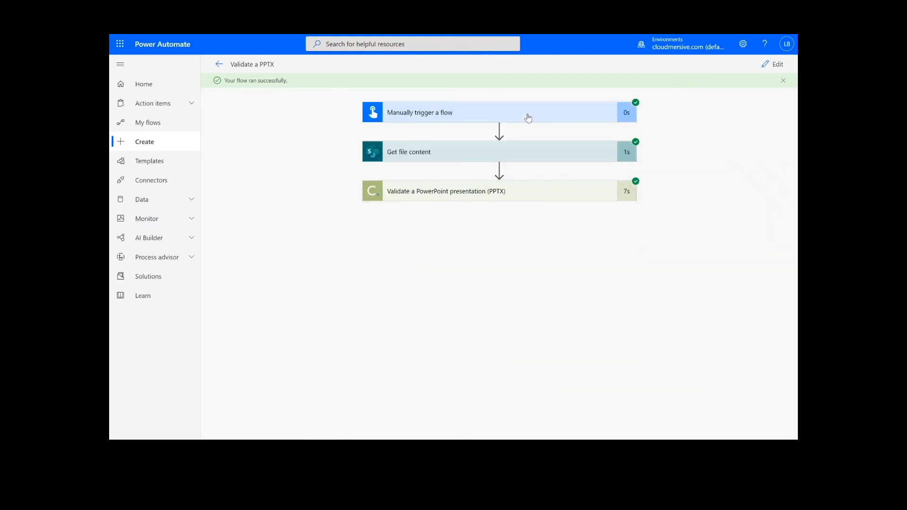
mouse_move(528, 261)
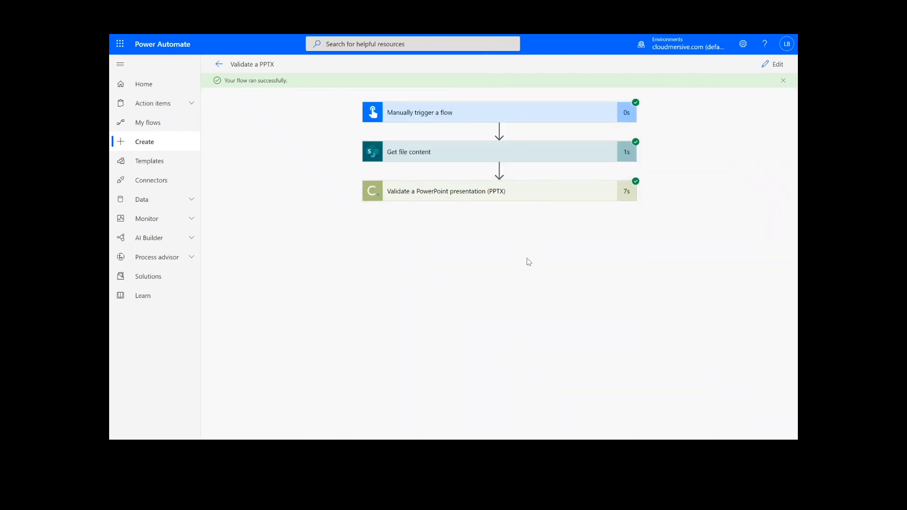